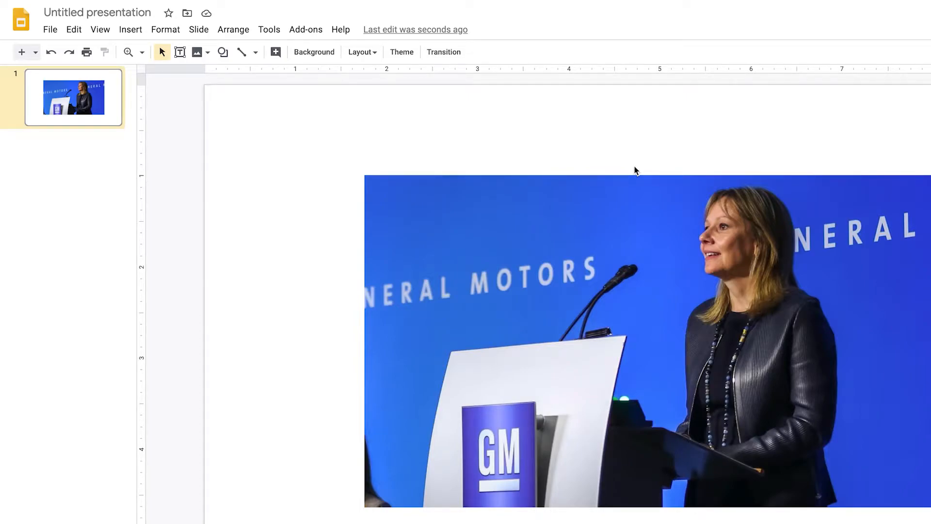
pyautogui.moveTo(627, 175)
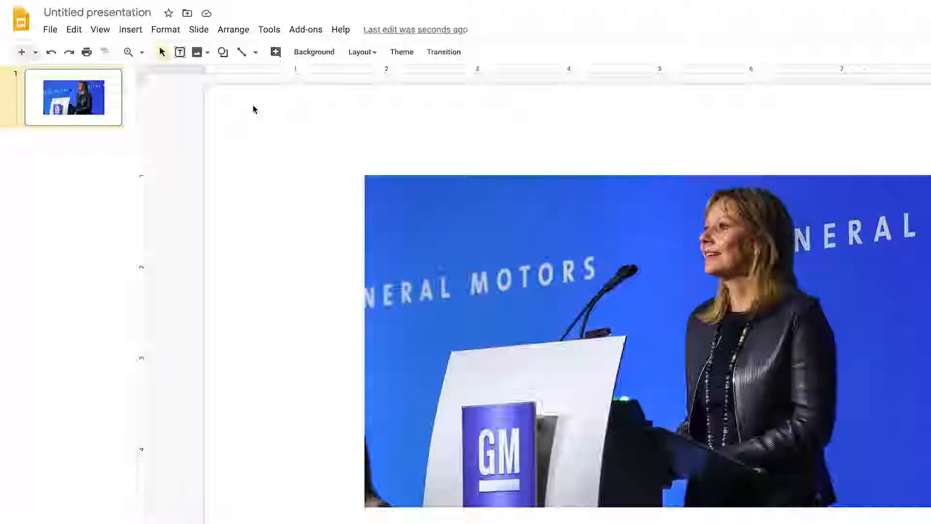
# Draw a rectangle shape as a square over the woman's face in the photo
pyautogui.click(223, 52)
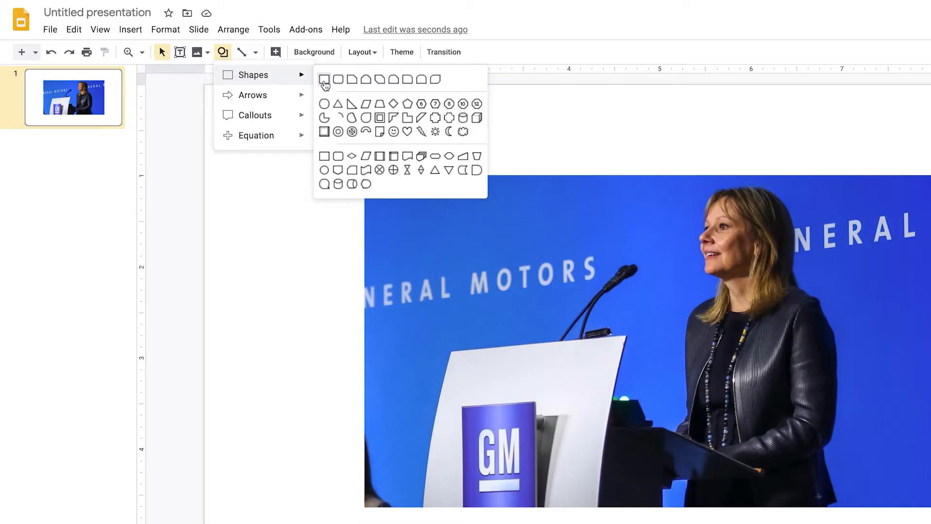
pyautogui.click(325, 80)
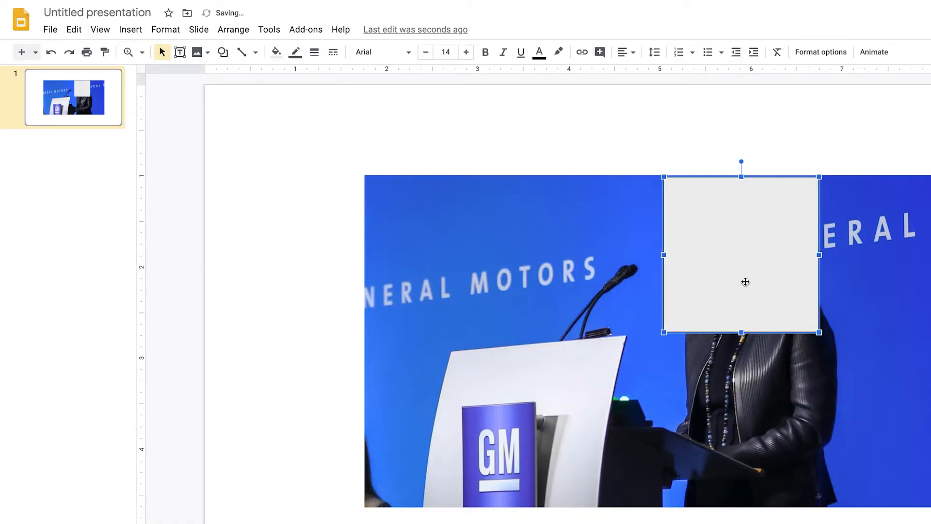
pyautogui.moveTo(350, 195)
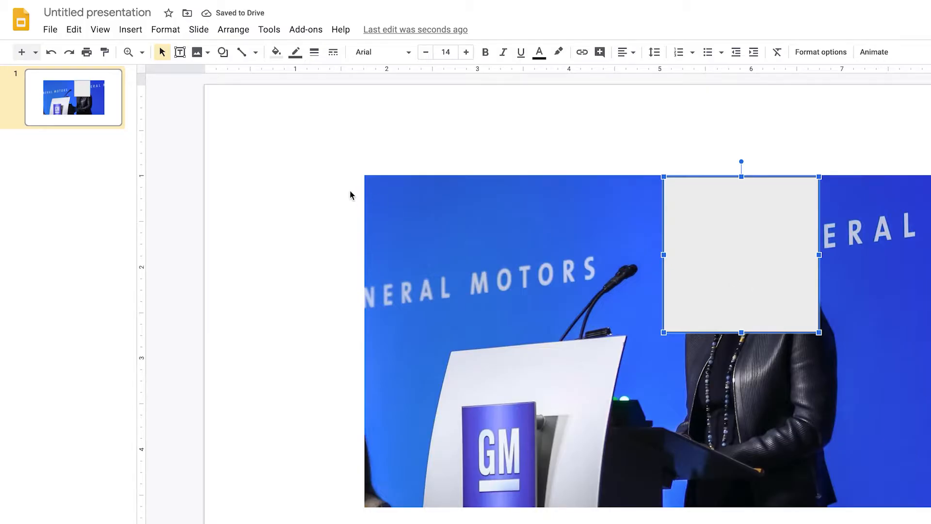
# Give the square a transparent fill and a red outline so it frames the face
pyautogui.click(275, 52)
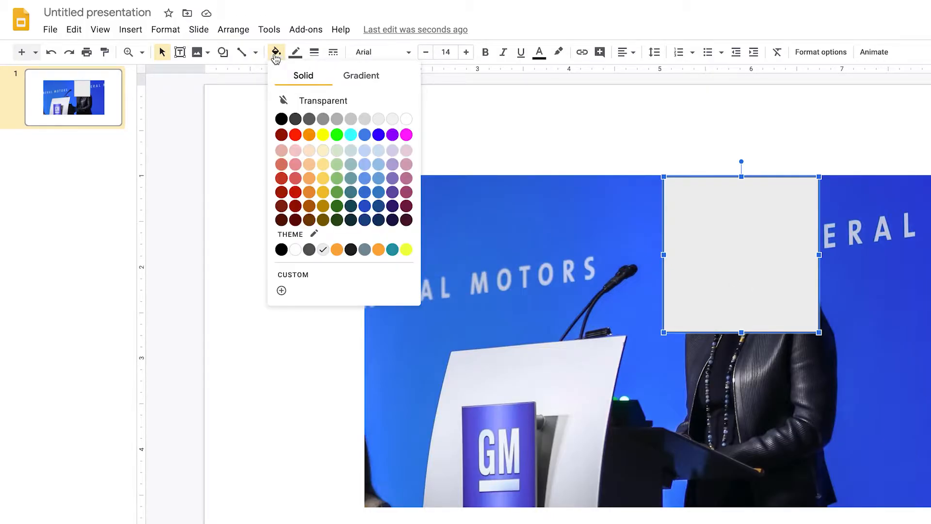
pyautogui.click(323, 101)
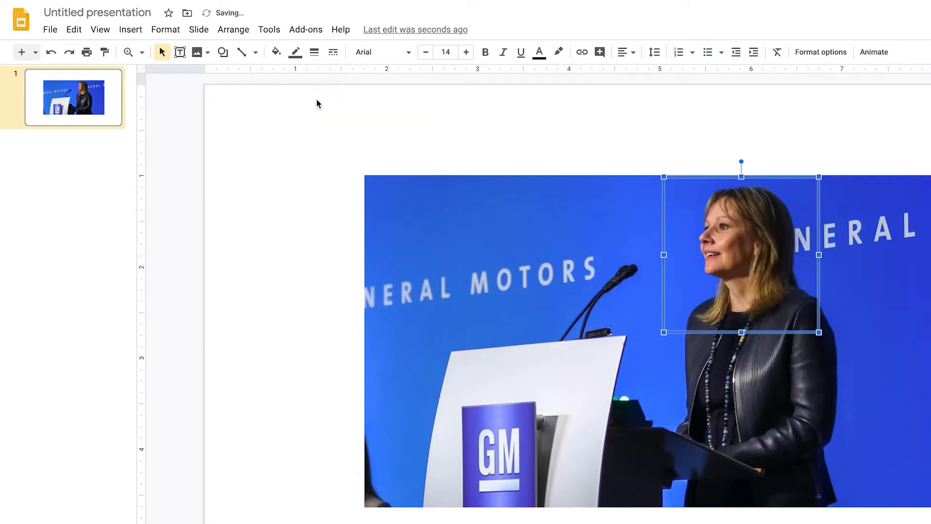
pyautogui.click(296, 52)
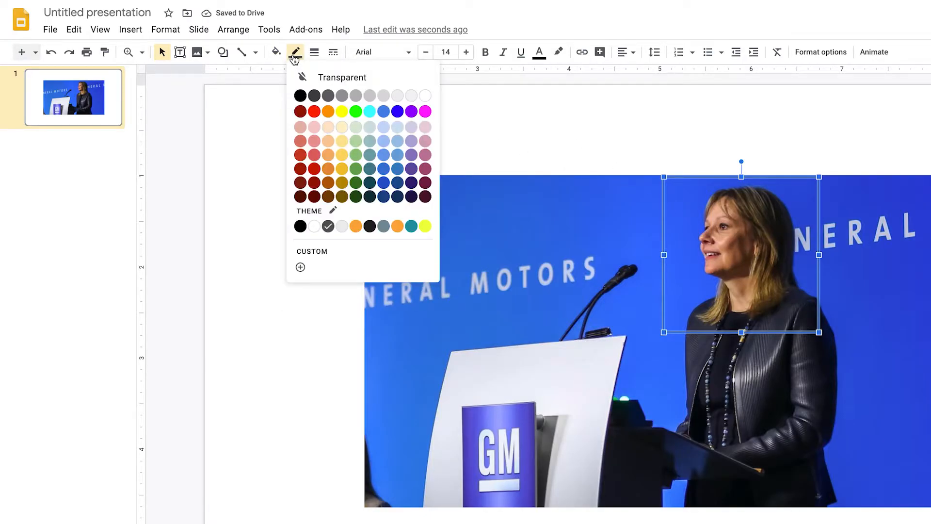
pyautogui.moveTo(315, 114)
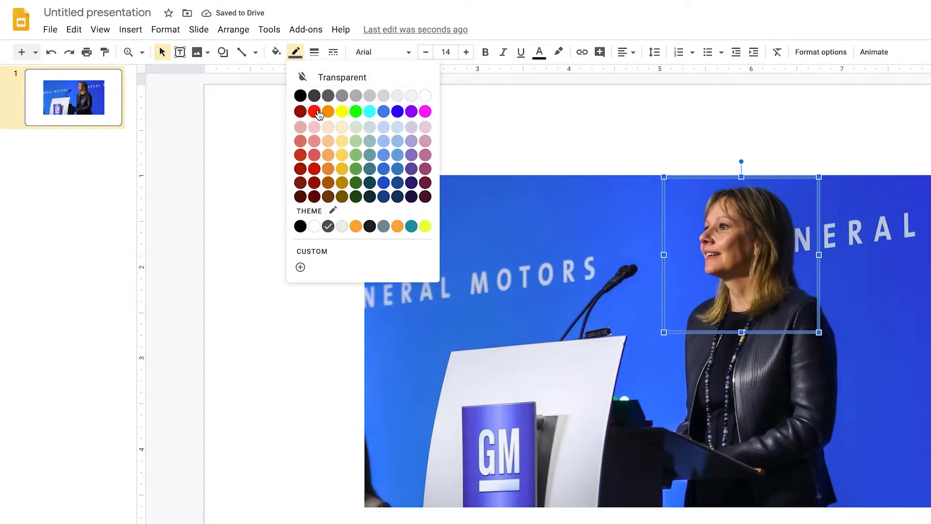
pyautogui.click(315, 111)
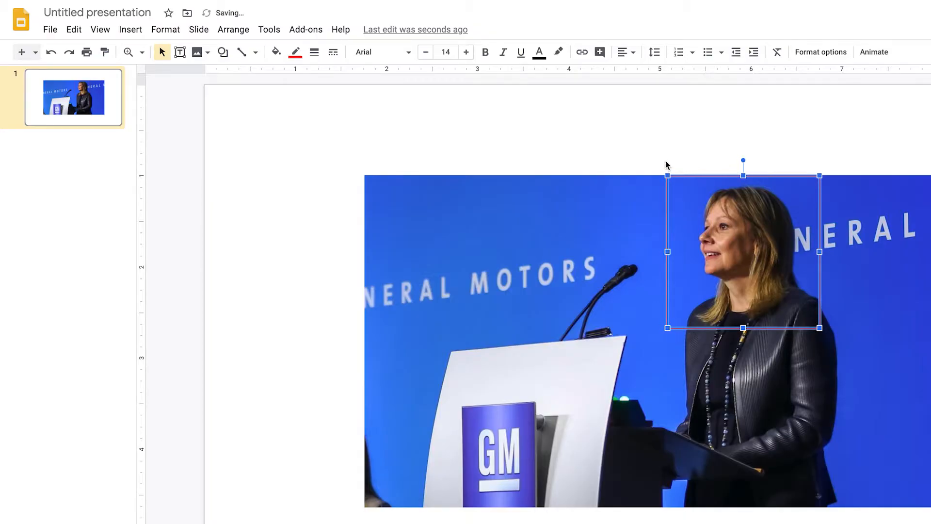
# Select the red-outlined square and move it beside the photo on the right
pyautogui.click(665, 144)
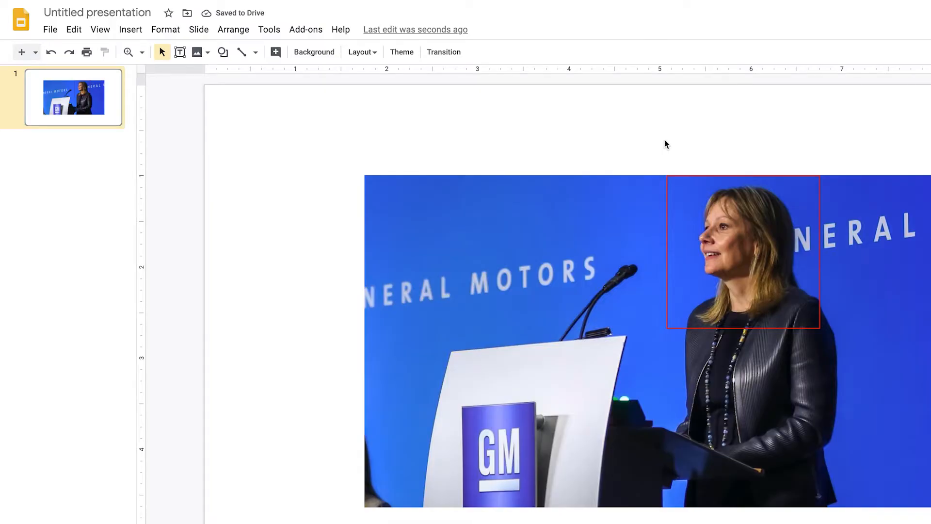
pyautogui.click(599, 214)
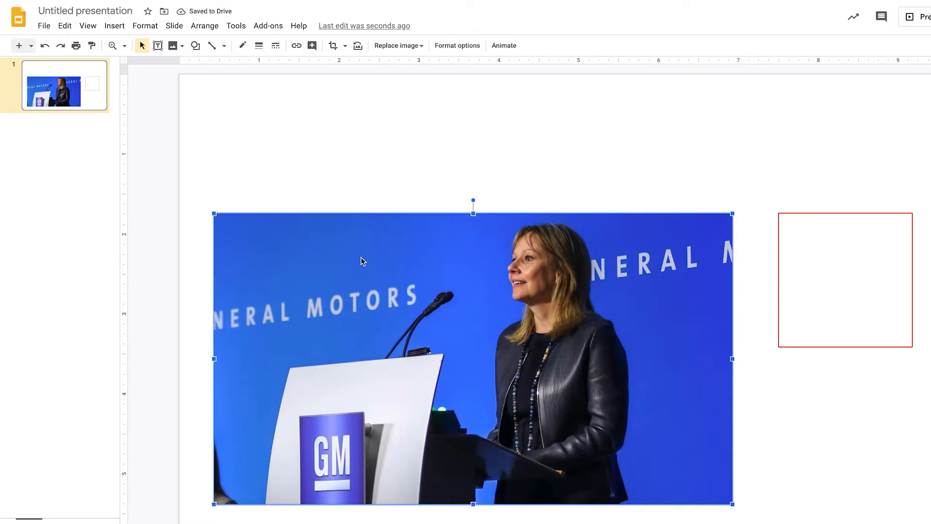
# Crop the photo's height down to the red square's height and place the square below it
pyautogui.rightClick(363, 261)
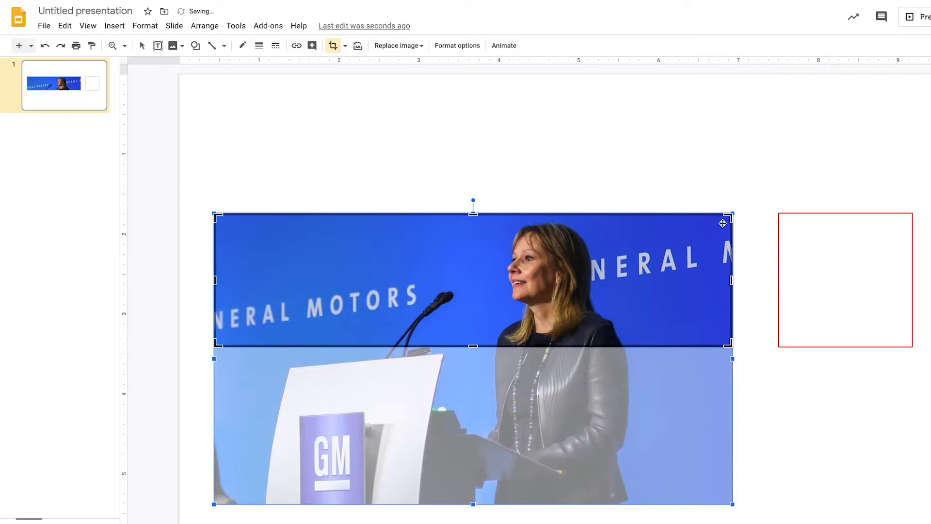
pyautogui.moveTo(644, 293)
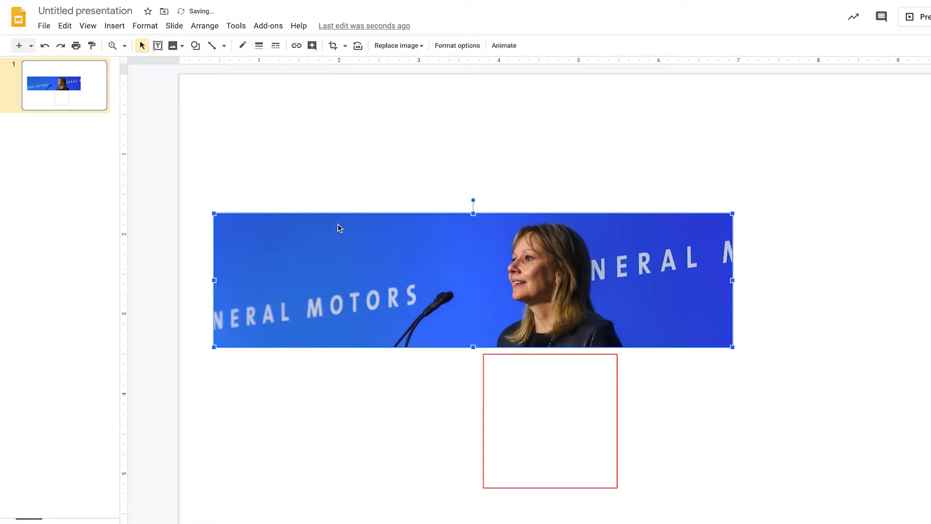
# Crop the photo's sides so a square of the woman's face remains above the red square
pyautogui.rightClick(339, 228)
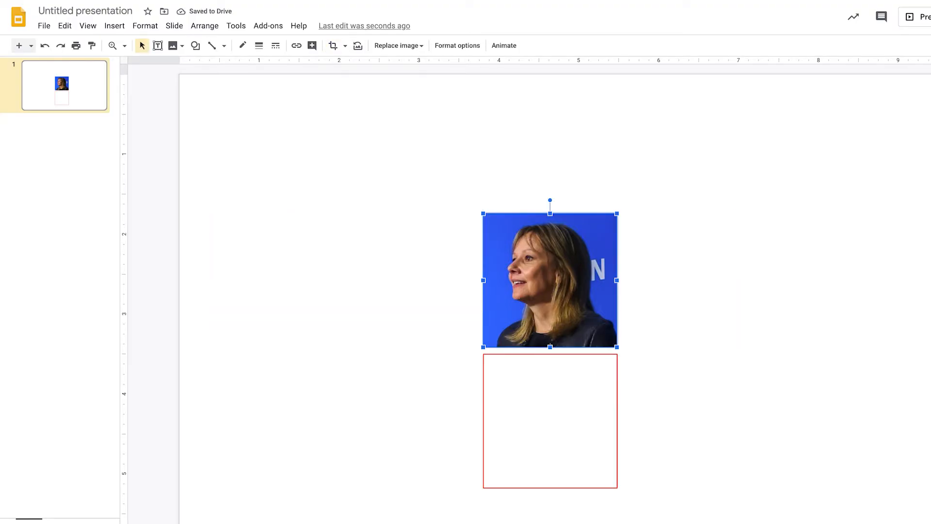
pyautogui.moveTo(472, 266)
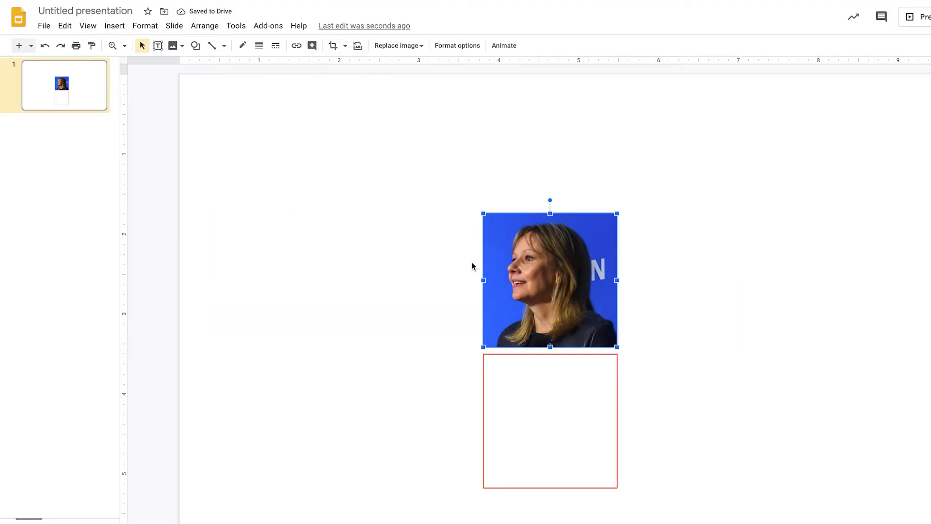
pyautogui.moveTo(515, 386)
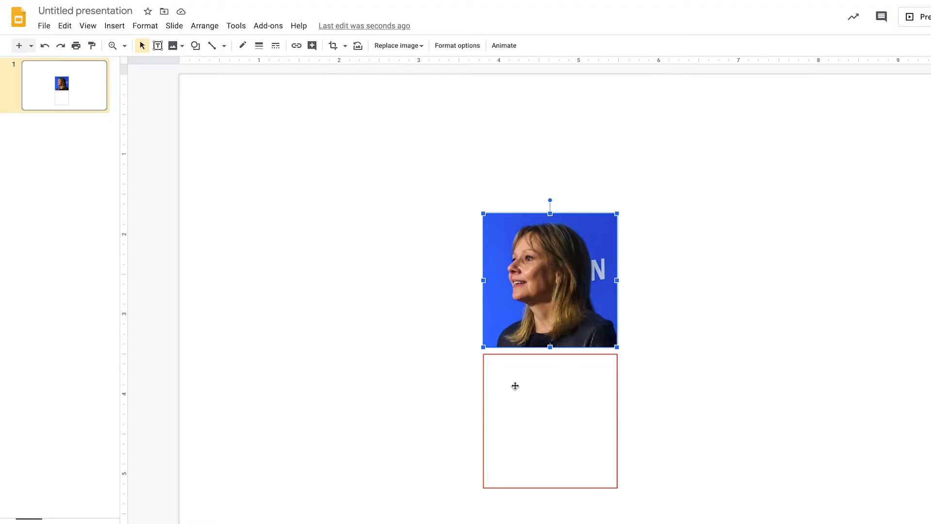
# Delete the empty red square box and select the square-cropped portrait
pyautogui.click(514, 386)
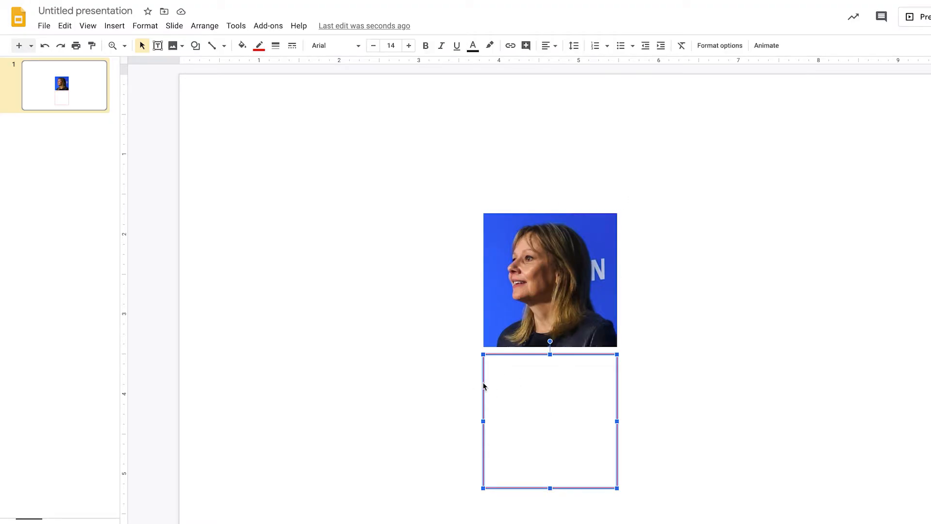
pyautogui.press('Delete')
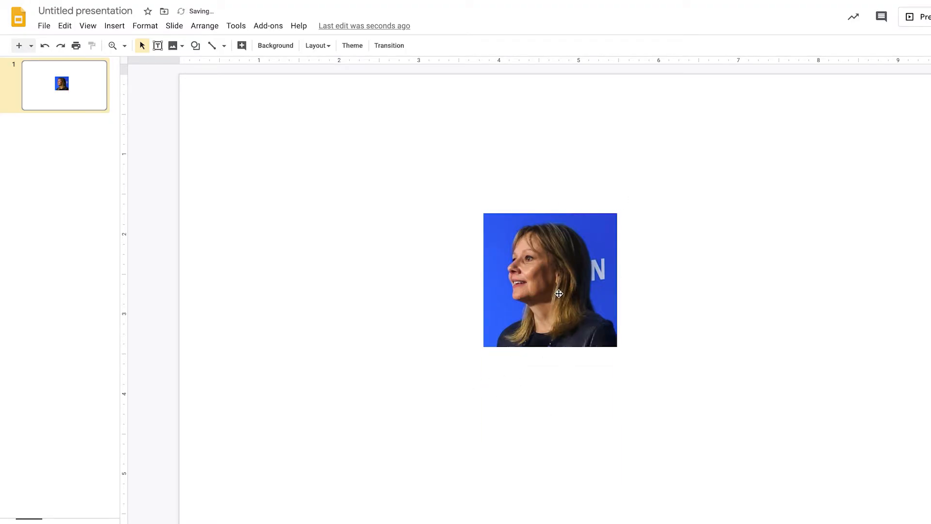
pyautogui.click(550, 280)
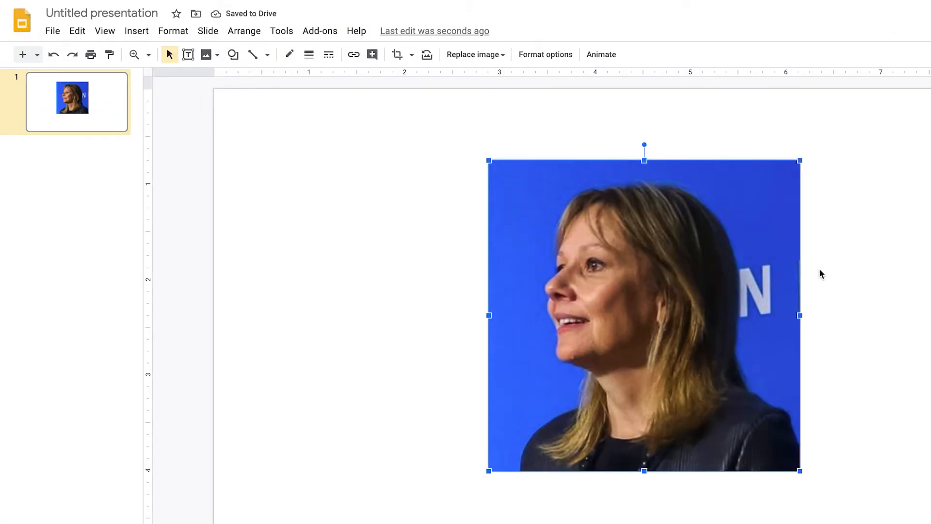
pyautogui.moveTo(572, 243)
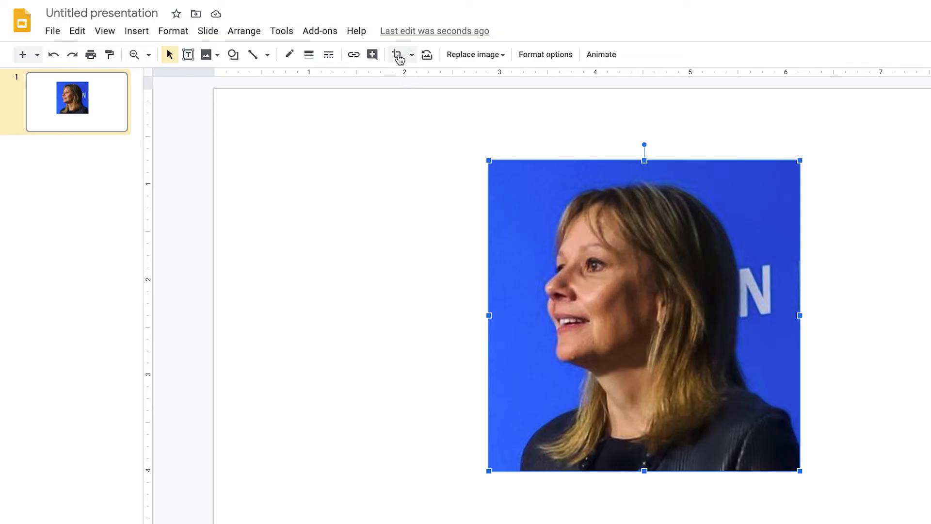
pyautogui.moveTo(397, 54)
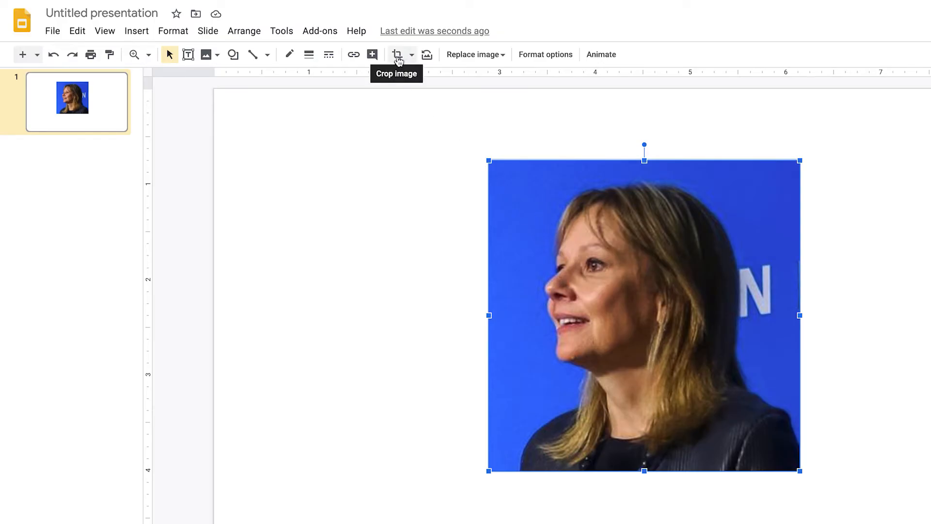
pyautogui.moveTo(412, 58)
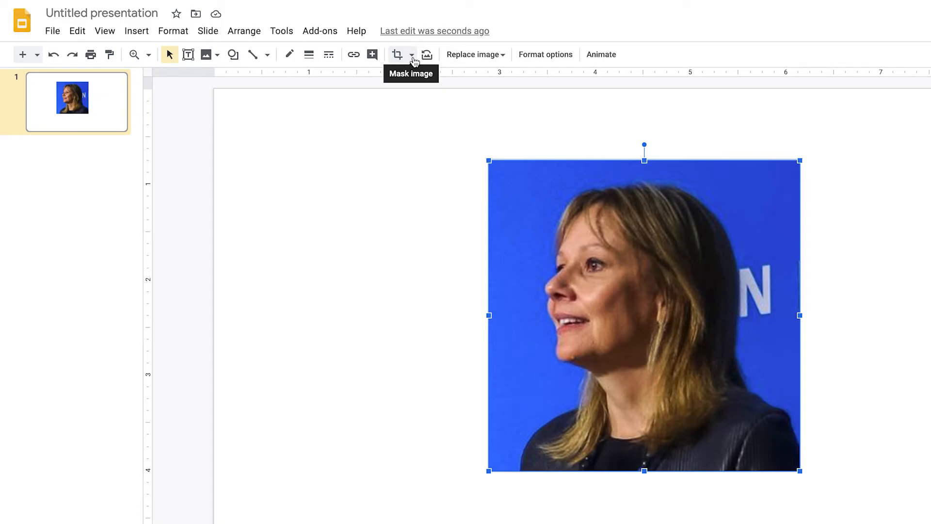
# Mask the square portrait with the oval shape to make a circular avatar
pyautogui.click(411, 54)
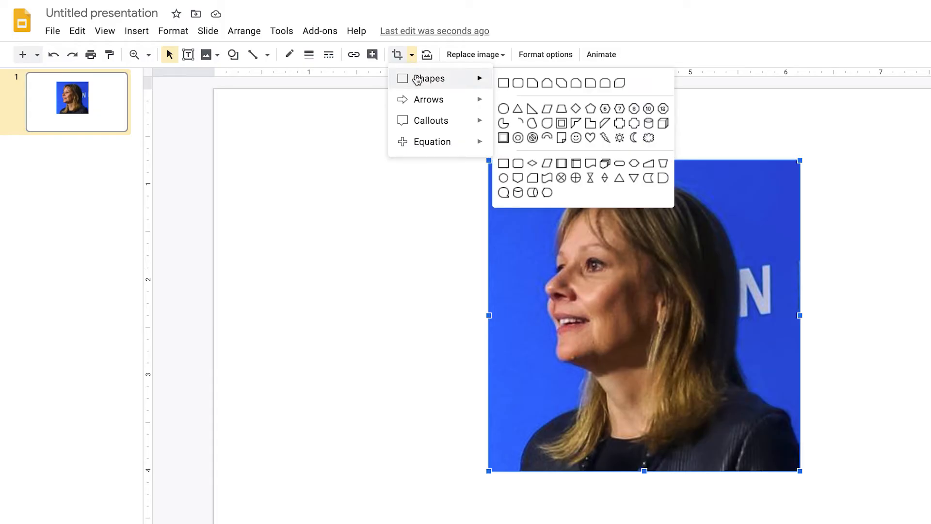
pyautogui.click(503, 108)
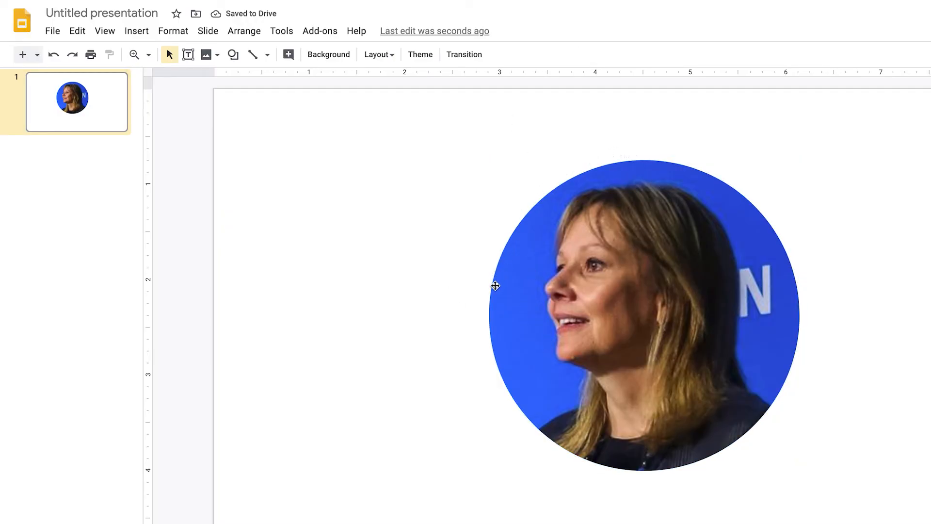
pyautogui.moveTo(441, 417)
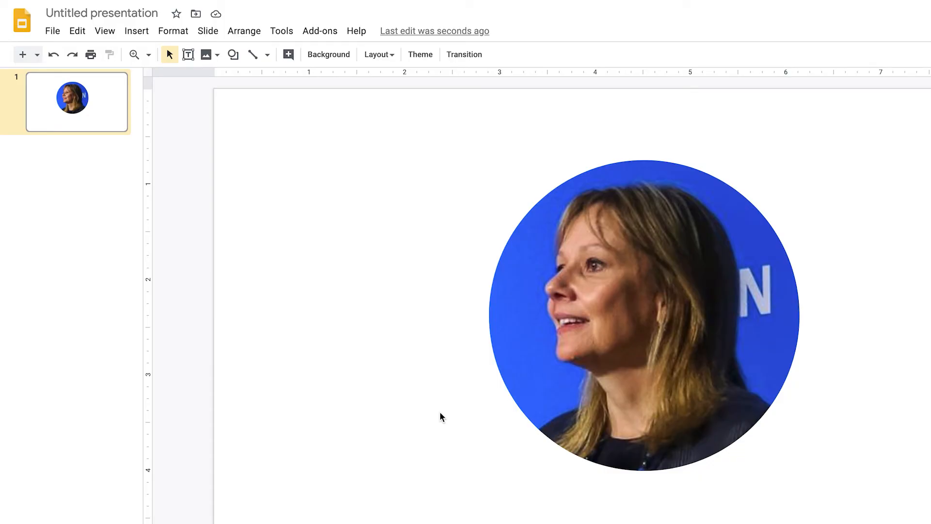
pyautogui.moveTo(465, 344)
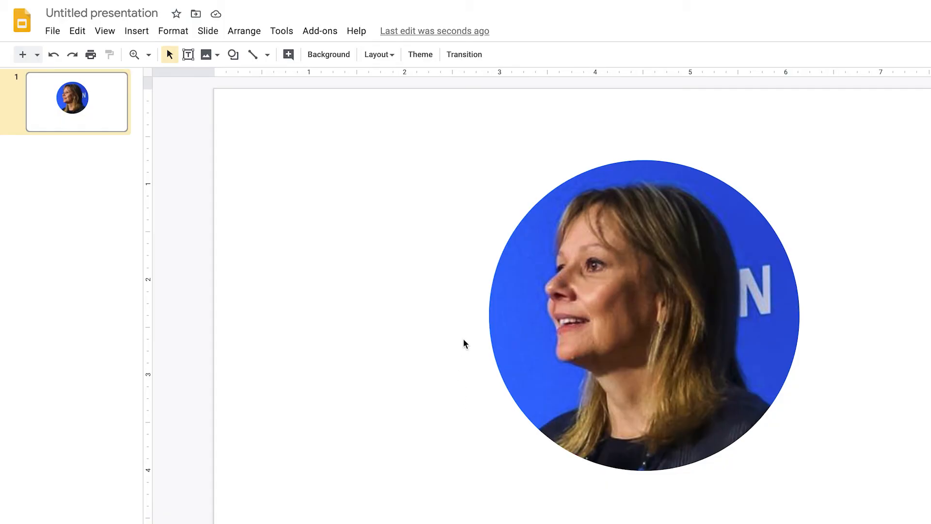
# Give the circular portrait a yellow border and show its border weight choices
pyautogui.click(643, 314)
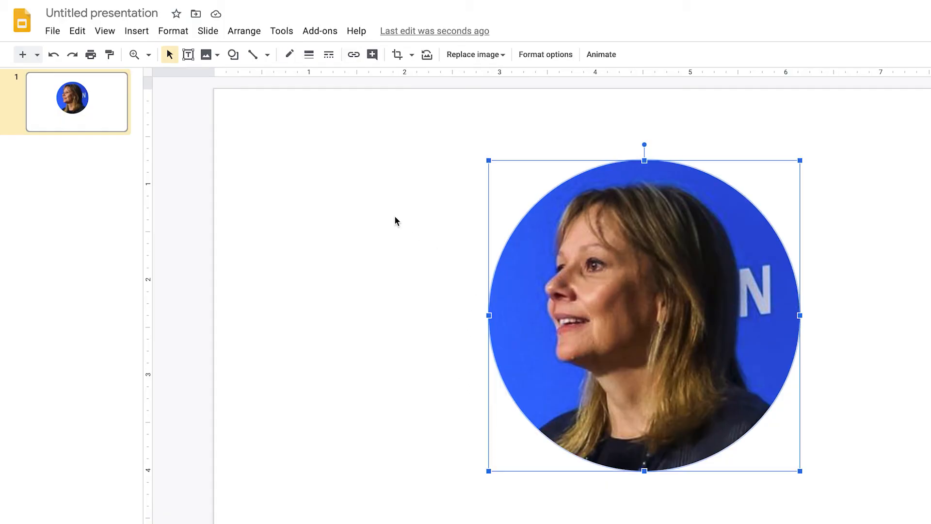
pyautogui.moveTo(289, 54)
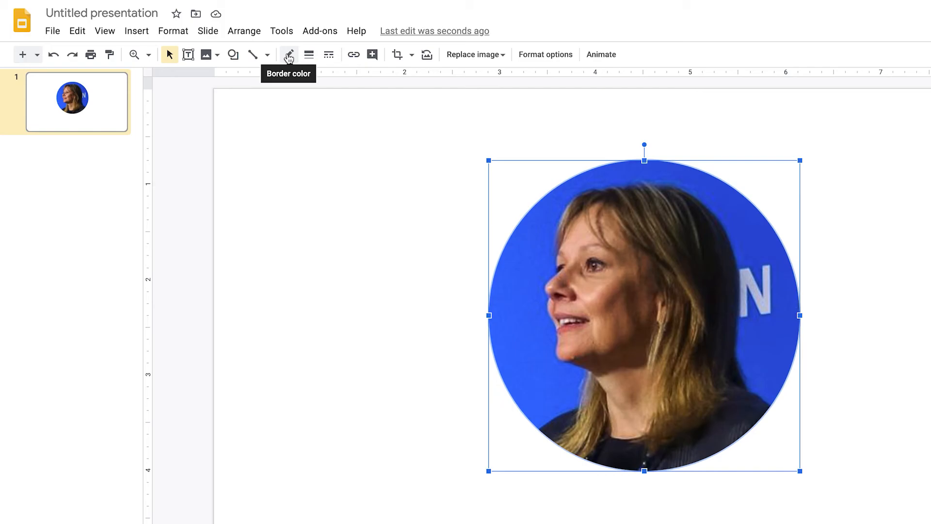
pyautogui.click(289, 54)
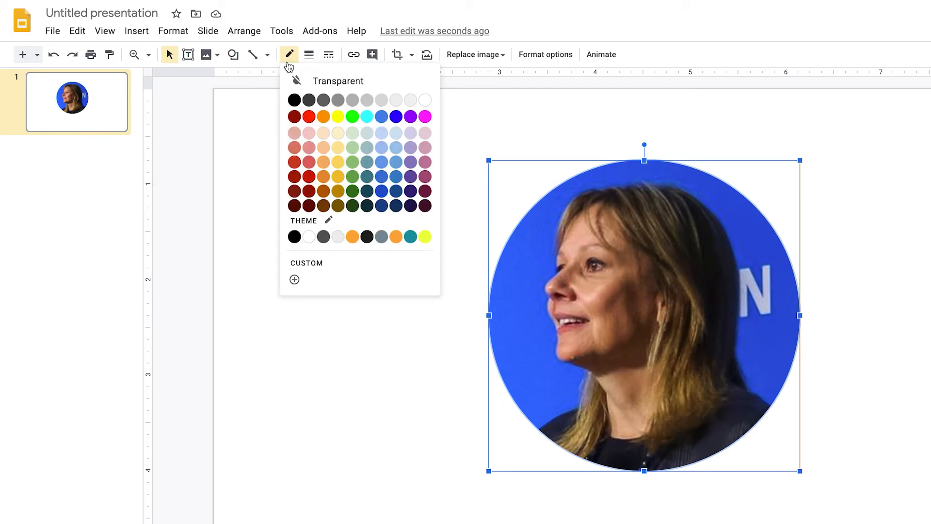
pyautogui.moveTo(382, 117)
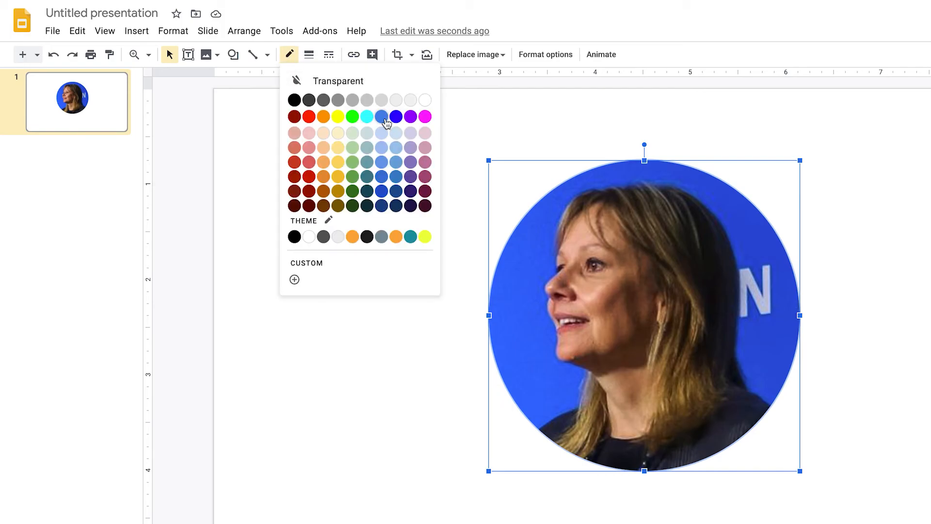
pyautogui.moveTo(382, 117)
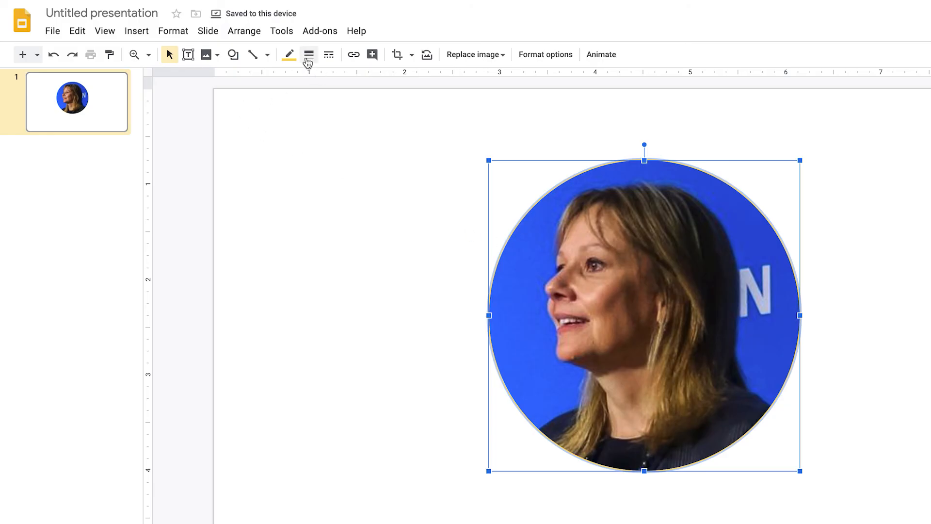
pyautogui.click(308, 54)
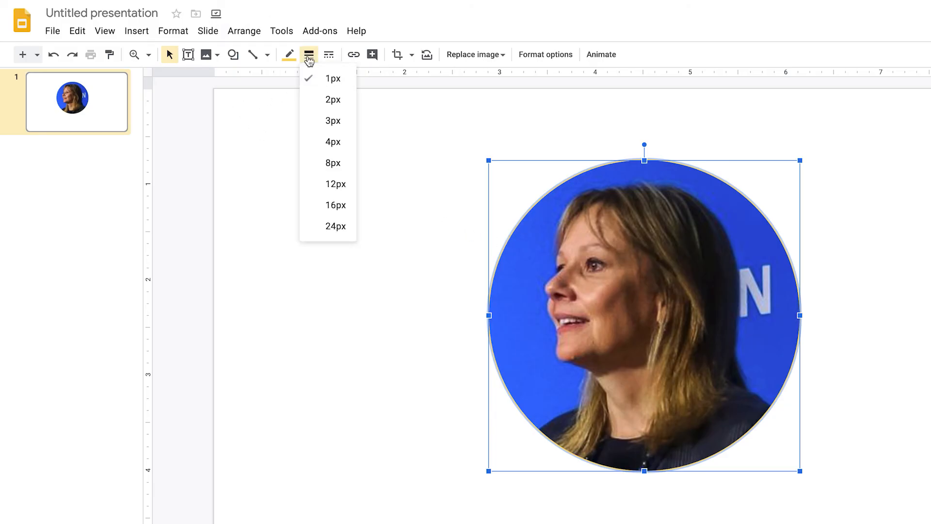